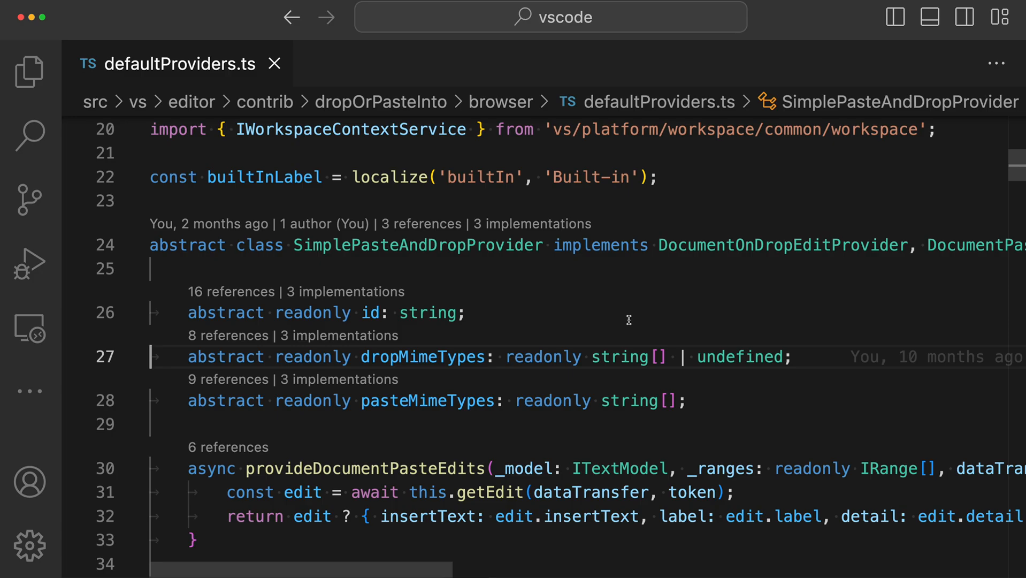
{"action": "mouse_move", "coordinate": [46, 29]}
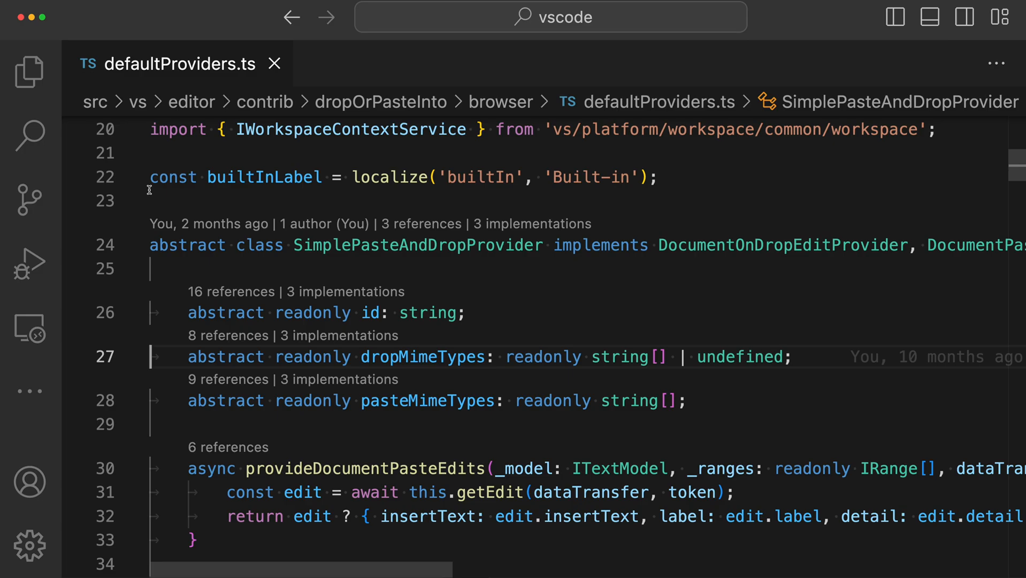
{"action": "mouse_move", "coordinate": [165, 202]}
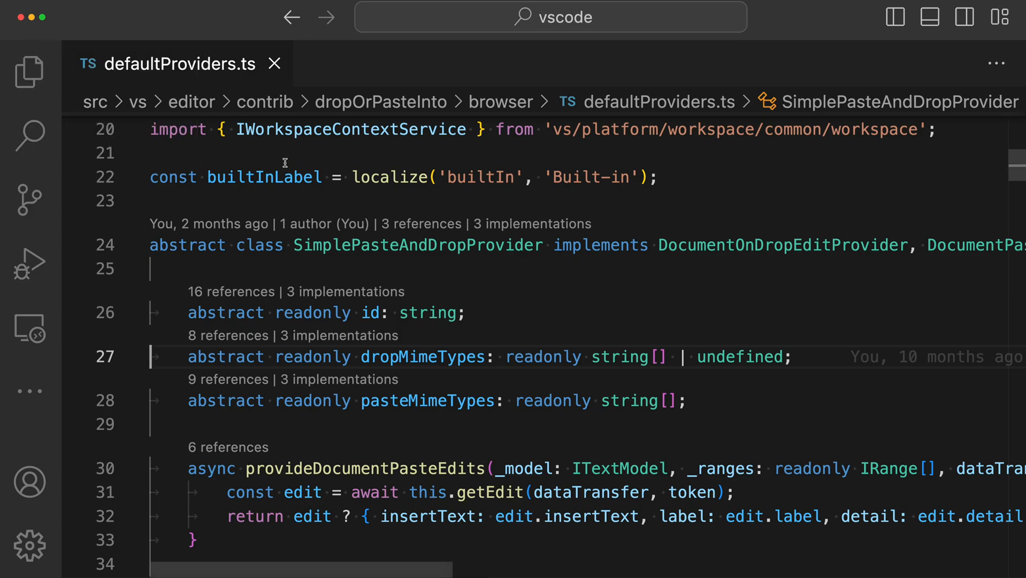
{"action": "mouse_move", "coordinate": [293, 159]}
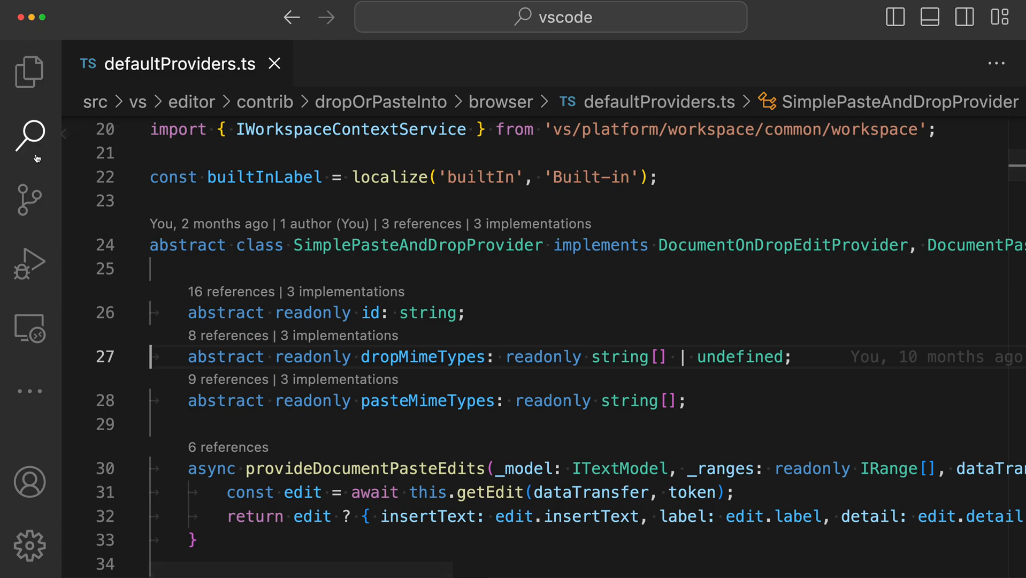
{"action": "mouse_move", "coordinate": [319, 140]}
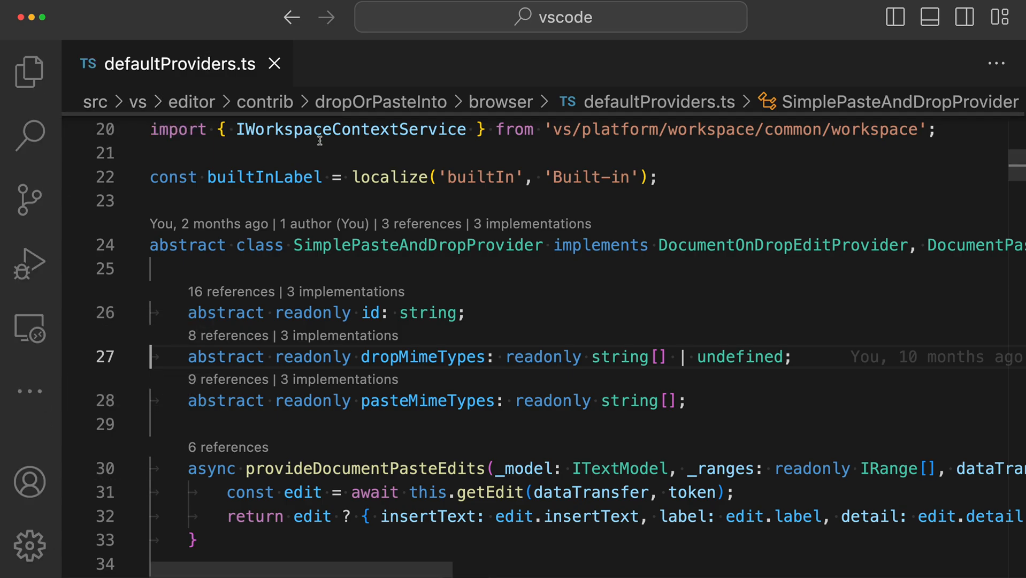
{"action": "mouse_move", "coordinate": [714, 402]}
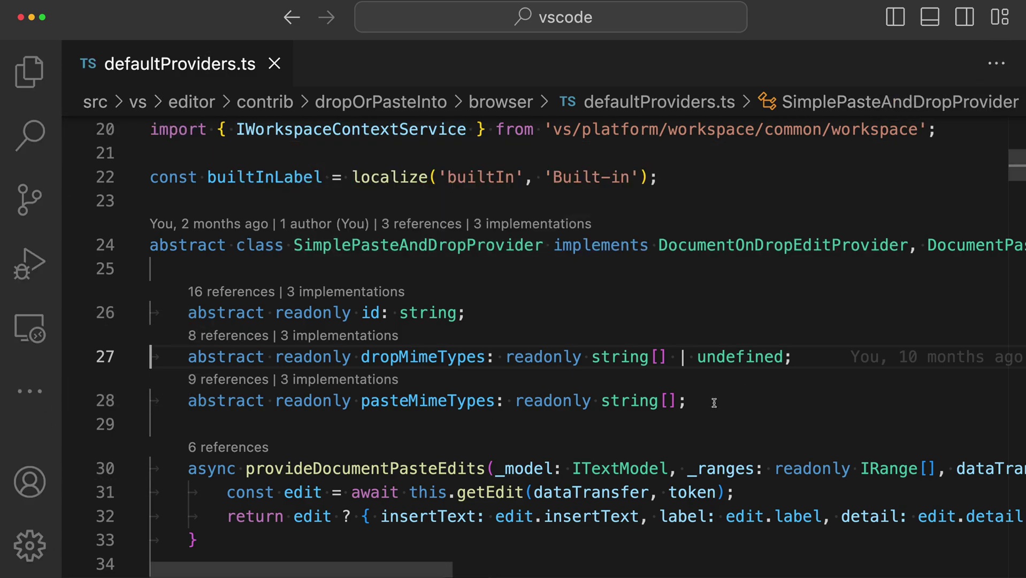
{"action": "mouse_move", "coordinate": [351, 210]}
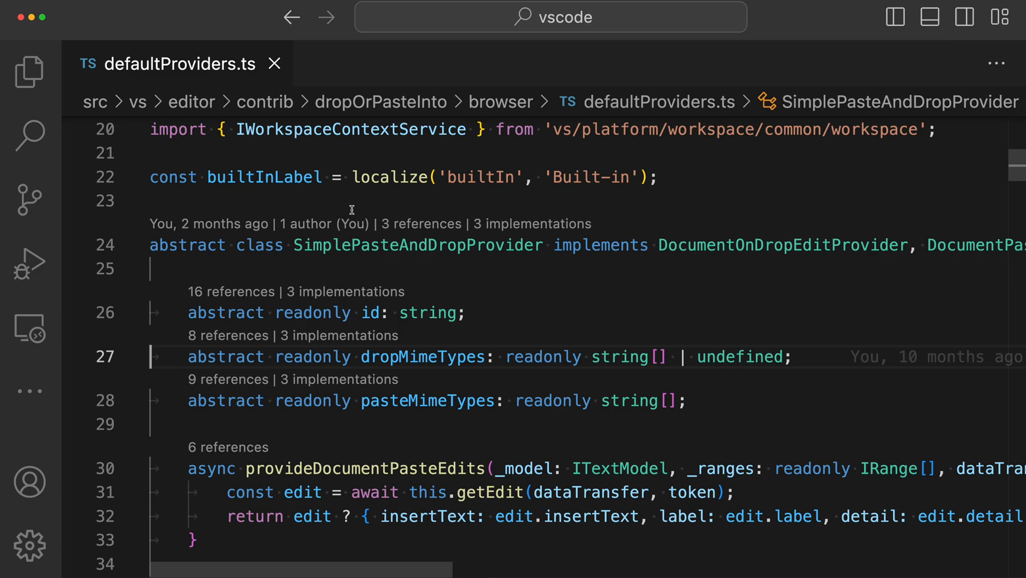
{"action": "mouse_move", "coordinate": [136, 136]}
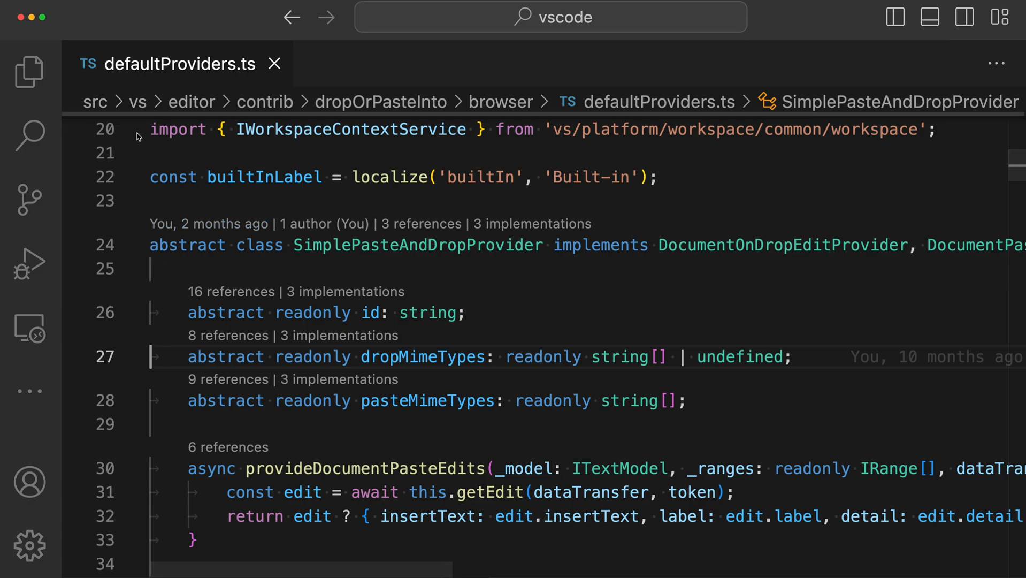
{"action": "mouse_move", "coordinate": [158, 196]}
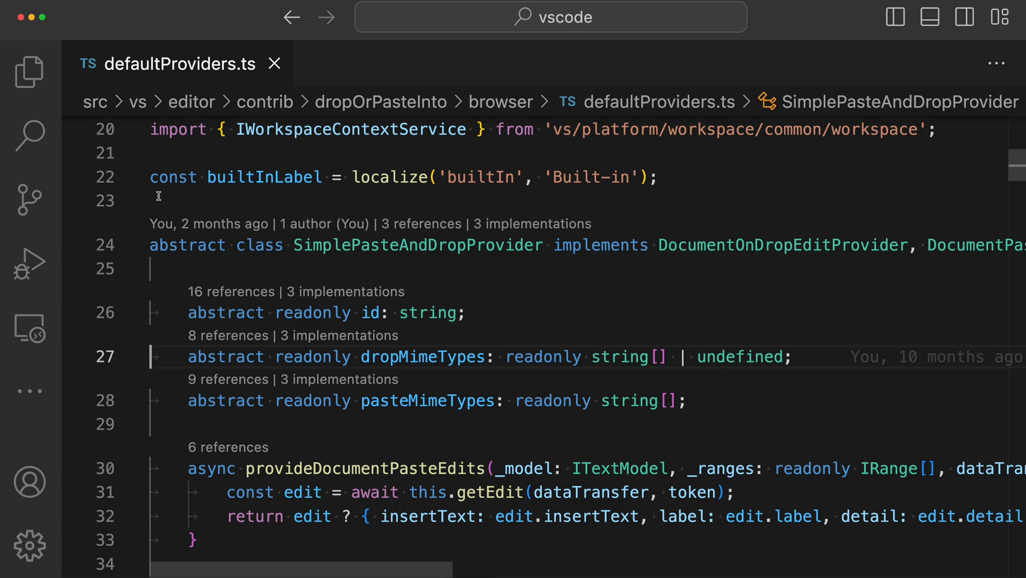
Run 'View: Move Activity Bar to Top' from the Command Palette via a 'move acti' search.
{"action": "type", "text": "move ac"}
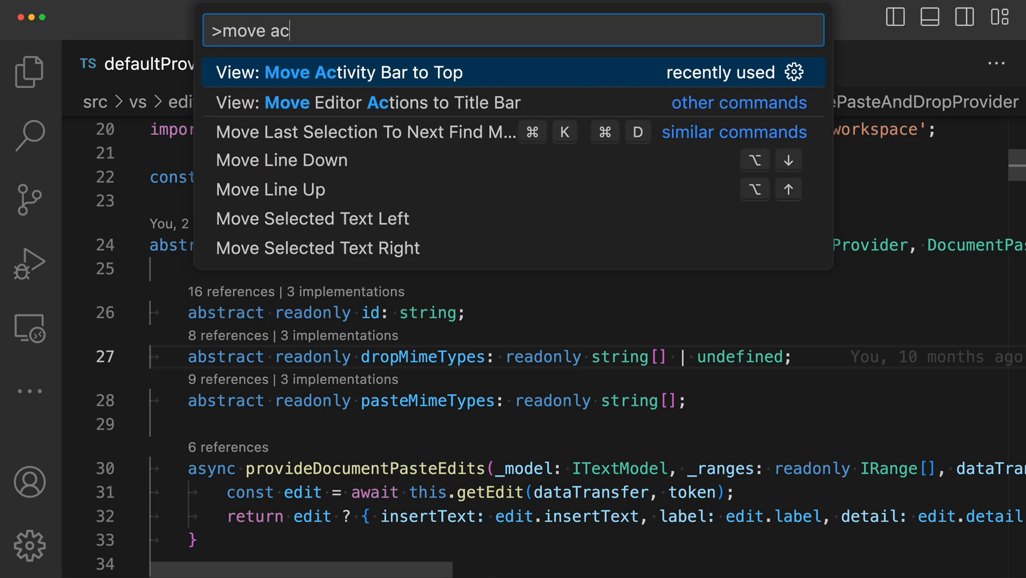
{"action": "type", "text": "ti"}
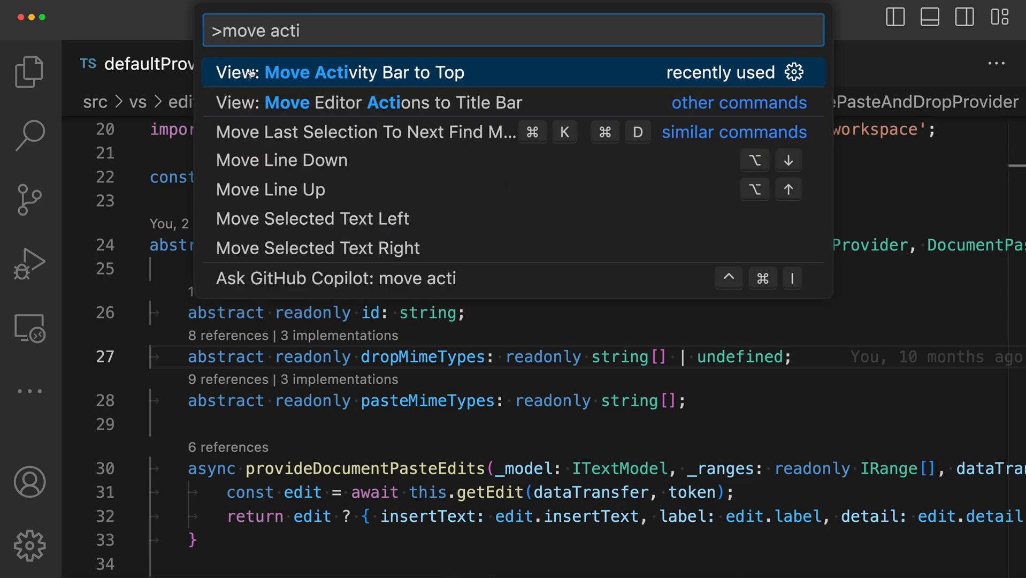
{"action": "left_click", "coordinate": [365, 71]}
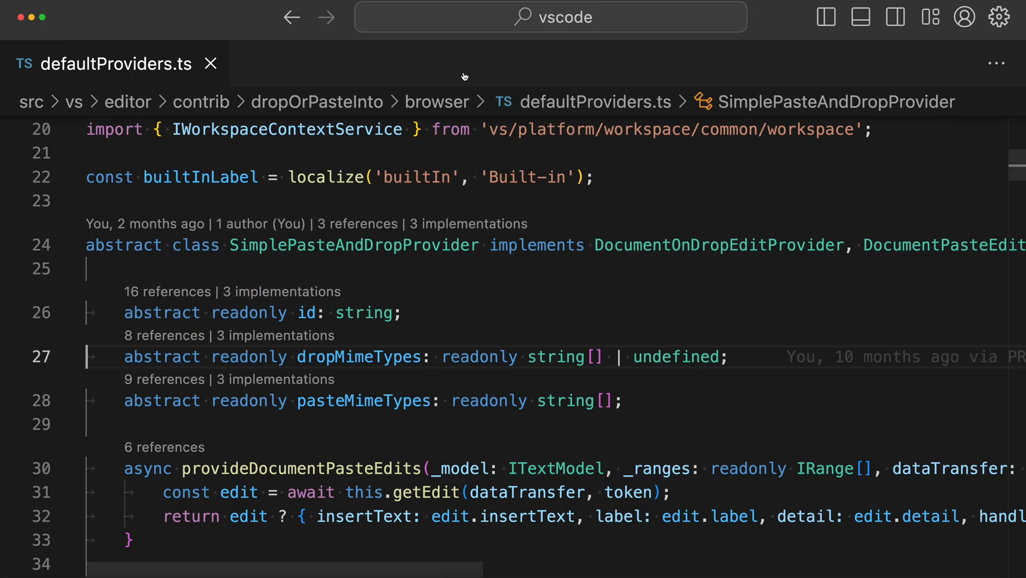
{"action": "left_click", "coordinate": [10, 312]}
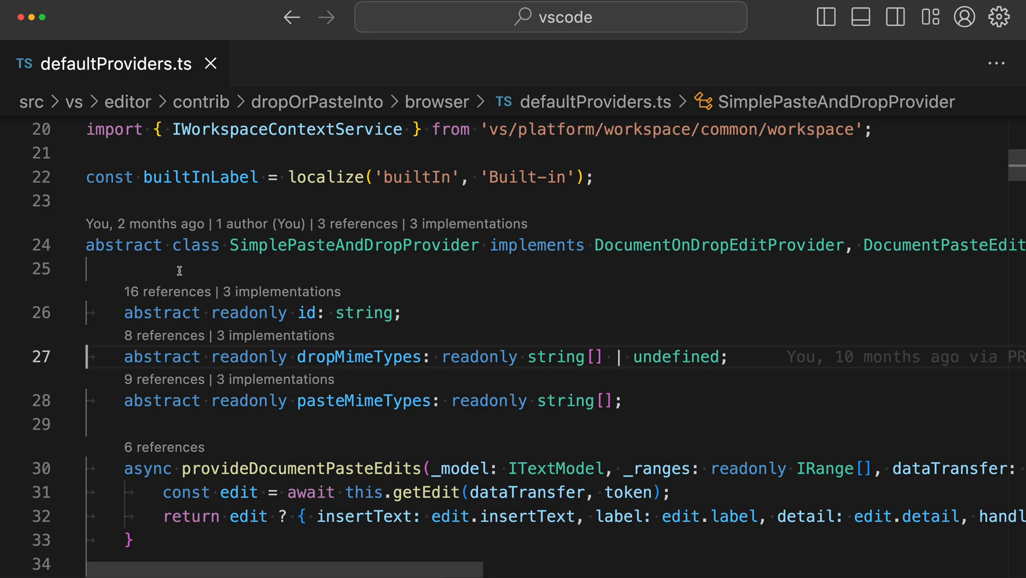
{"action": "left_click", "coordinate": [28, 63]}
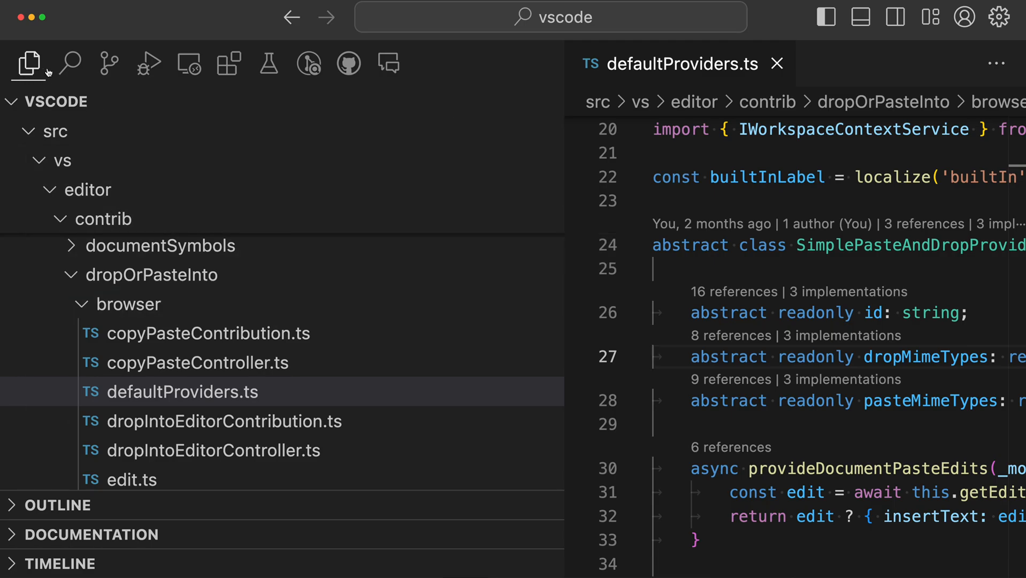
{"action": "mouse_move", "coordinate": [108, 63]}
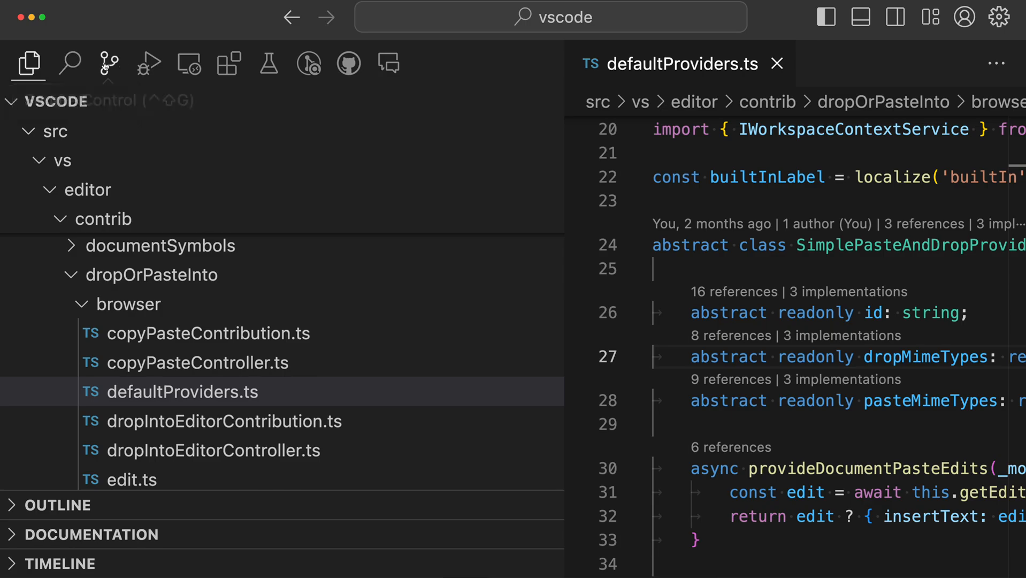
{"action": "mouse_move", "coordinate": [69, 63]}
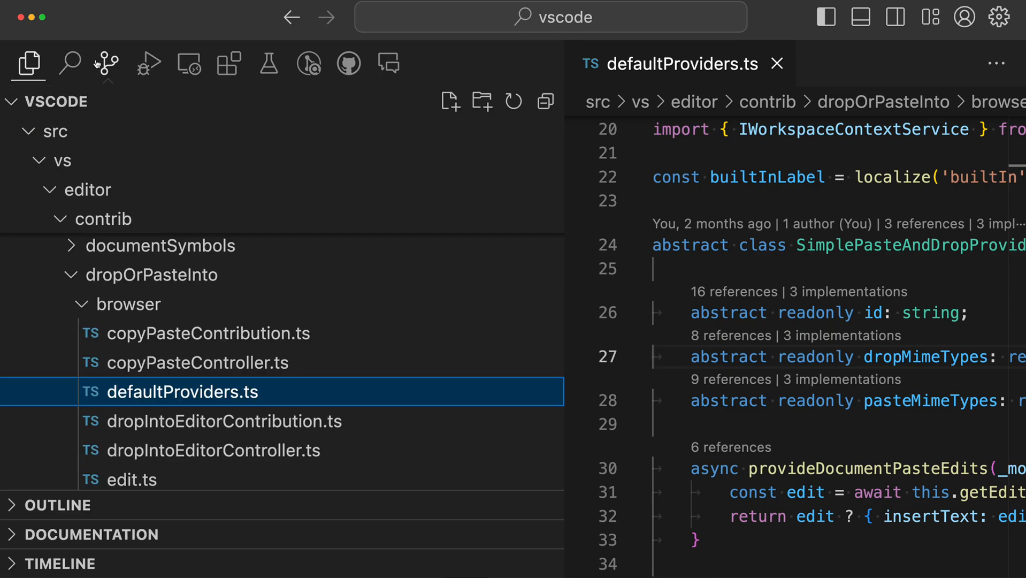
{"action": "left_click", "coordinate": [148, 63]}
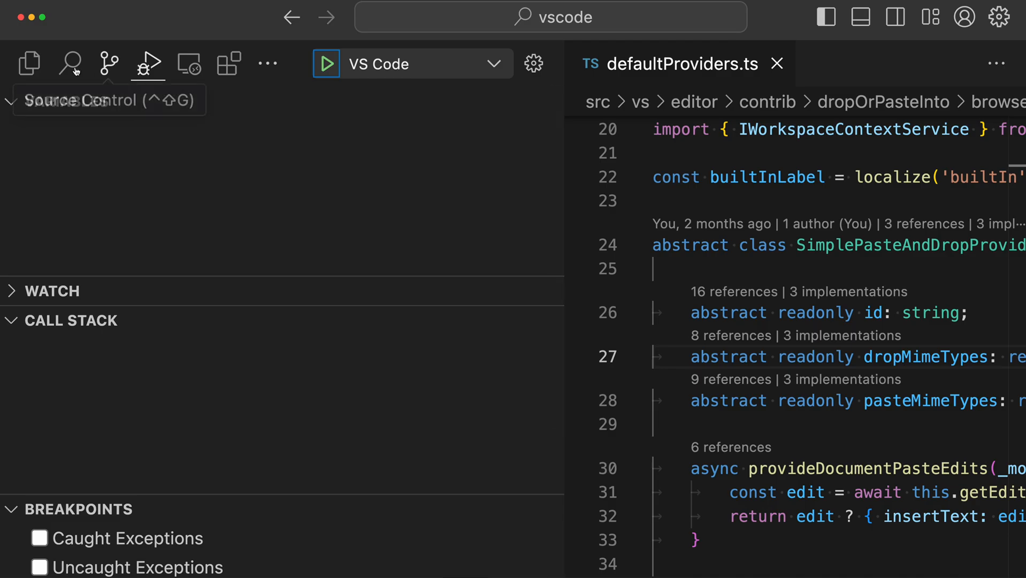
{"action": "left_click", "coordinate": [29, 64]}
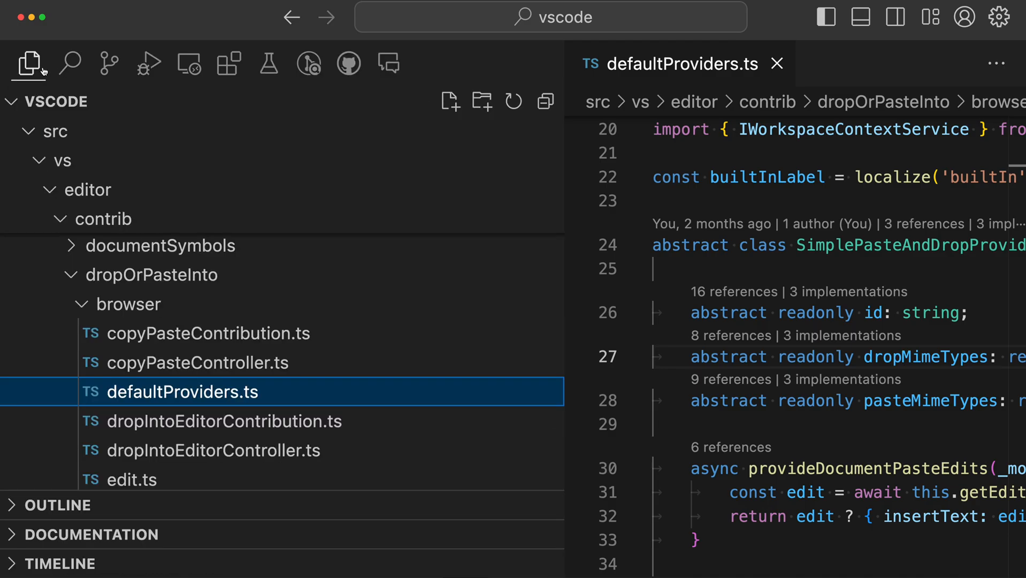
{"action": "mouse_move", "coordinate": [307, 63]}
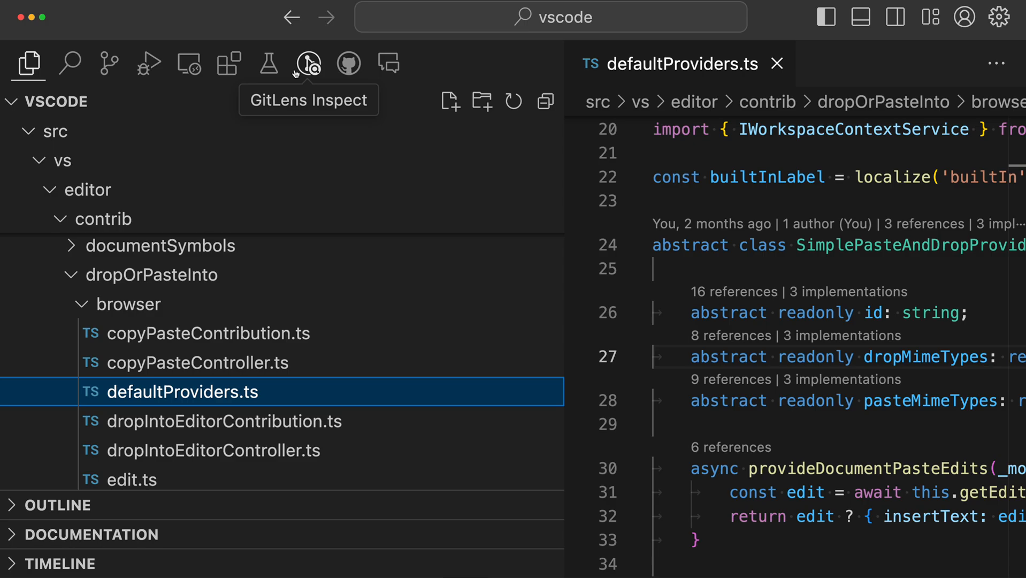
{"action": "mouse_move", "coordinate": [112, 421]}
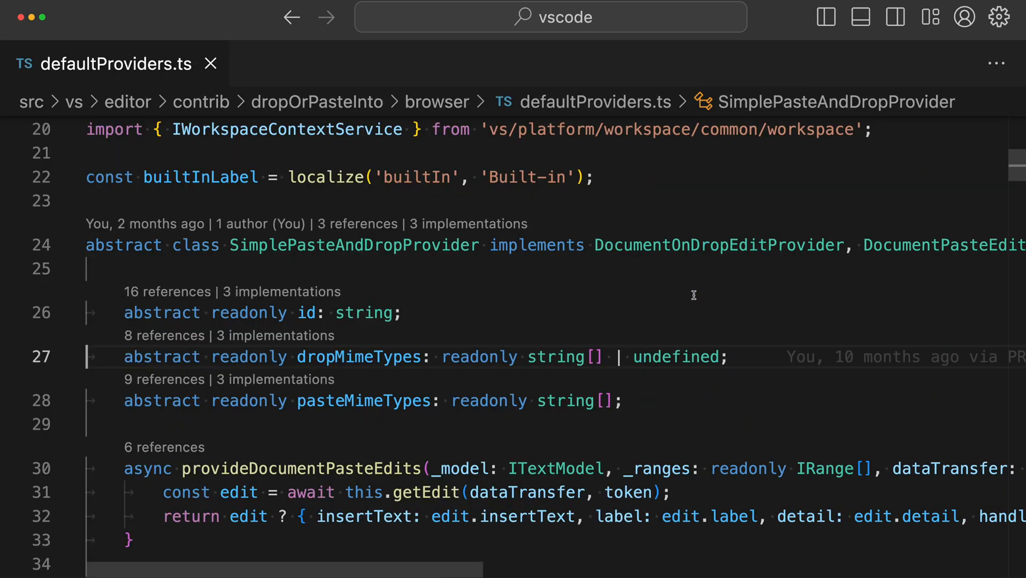
{"action": "mouse_move", "coordinate": [190, 208]}
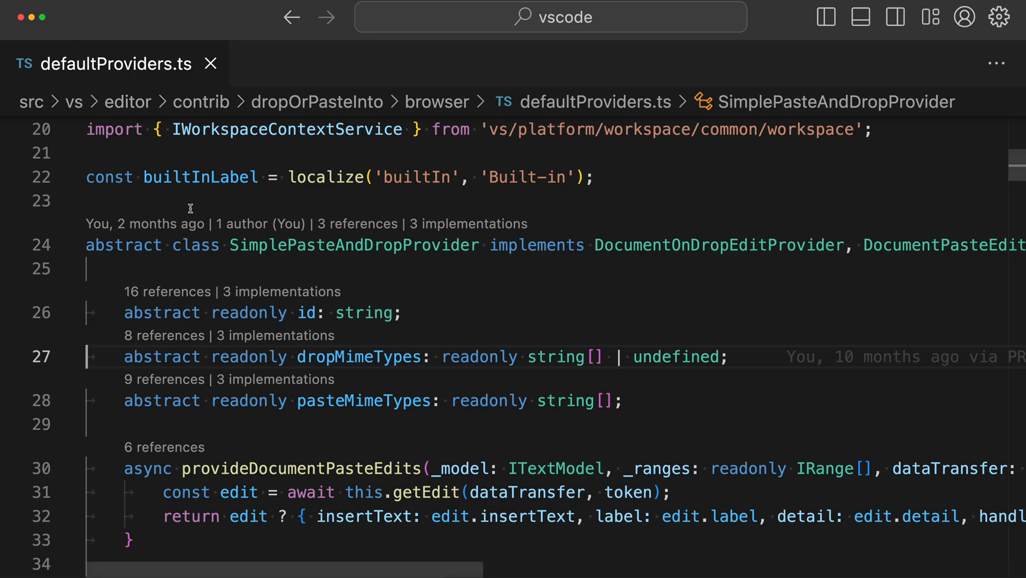
Run 'View: Move Activity Bar to Side' from the Command Palette via a 'move acti' search.
{"action": "left_click", "coordinate": [28, 63]}
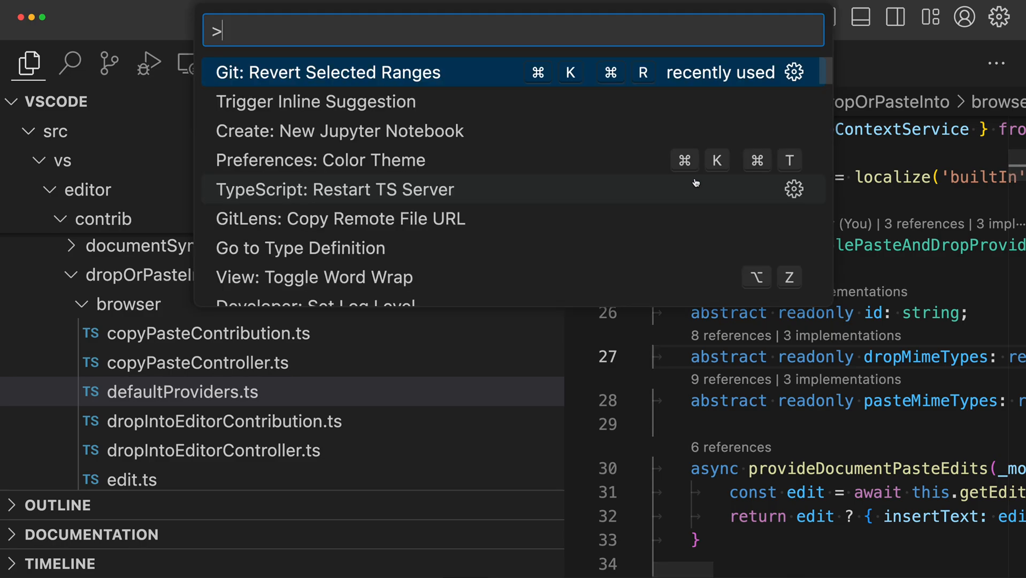
{"action": "type", "text": "move acti"}
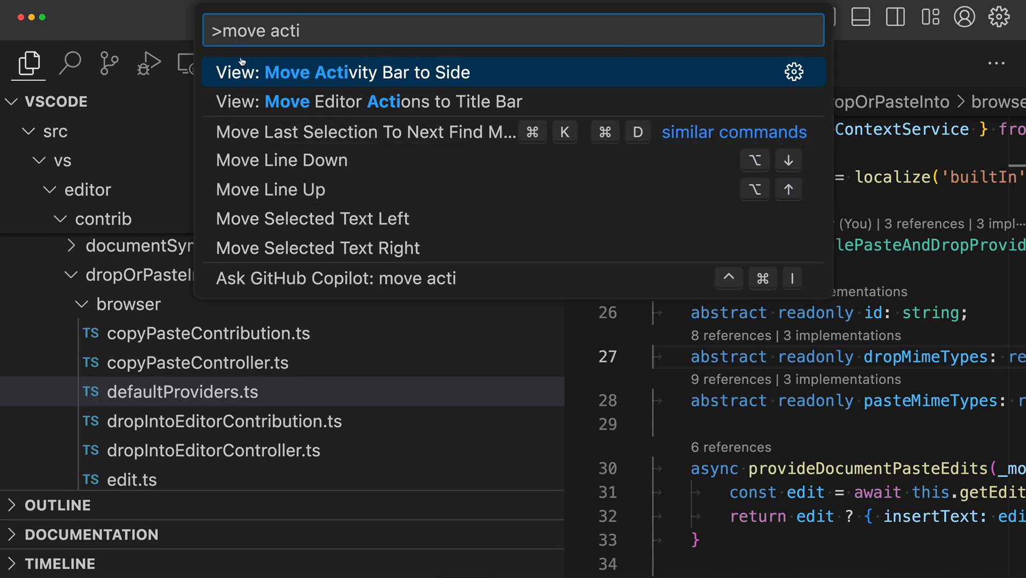
{"action": "left_click", "coordinate": [341, 71]}
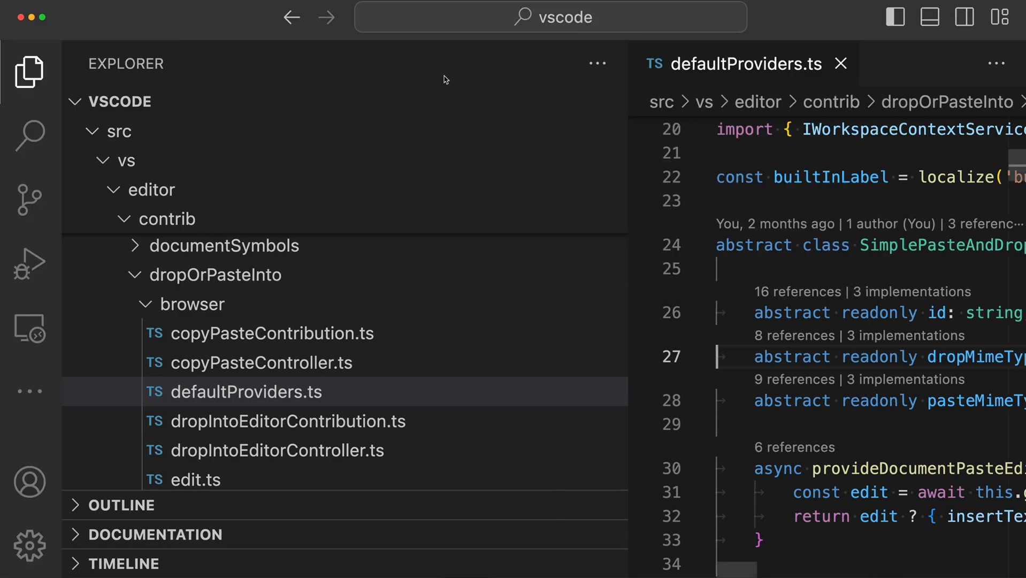
{"action": "mouse_move", "coordinate": [29, 390]}
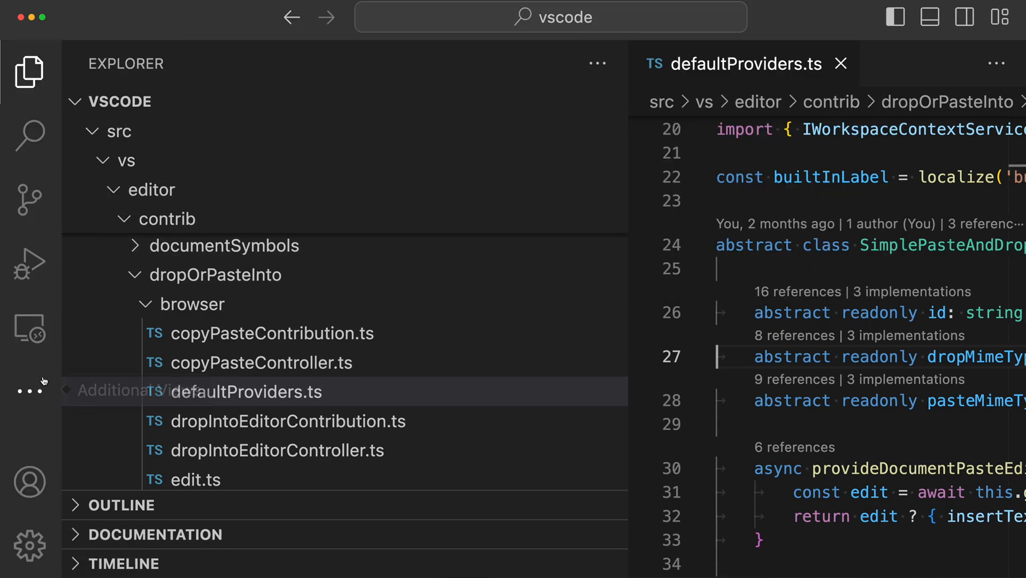
{"action": "mouse_move", "coordinate": [274, 147]}
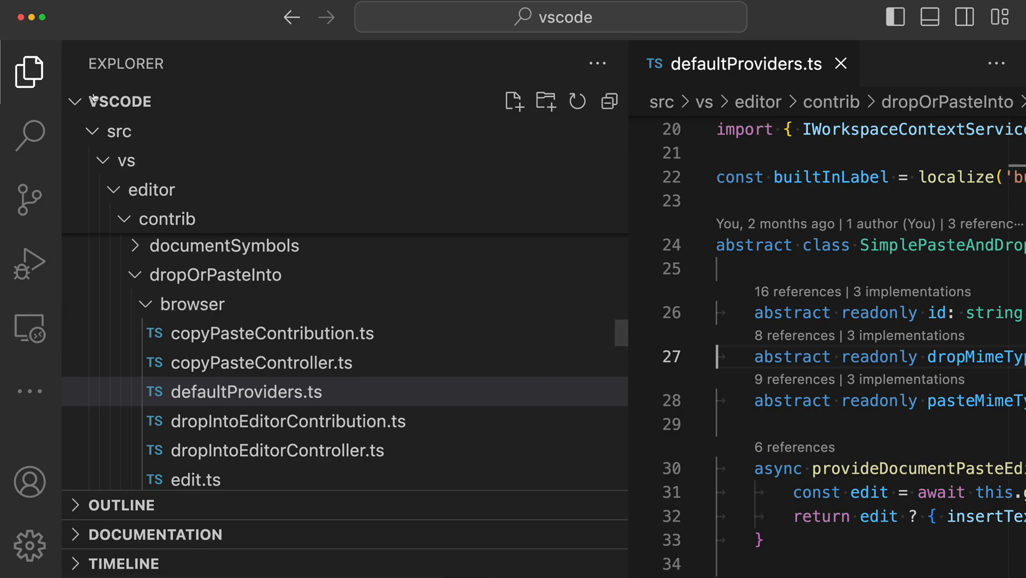
Hide the activity bar through its right-click Activity Bar Position menu.
{"action": "right_click", "coordinate": [29, 71]}
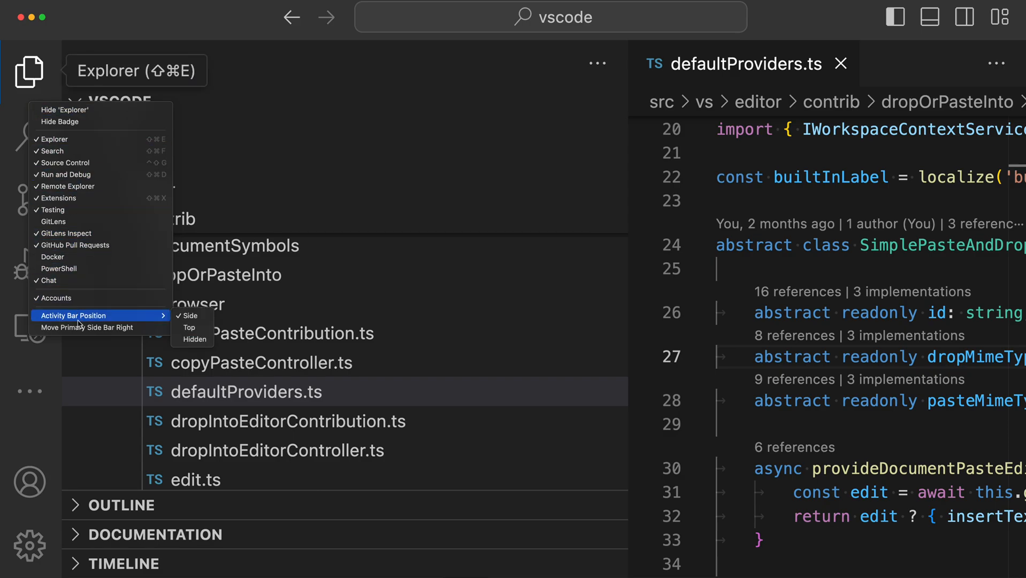
{"action": "mouse_move", "coordinate": [190, 315]}
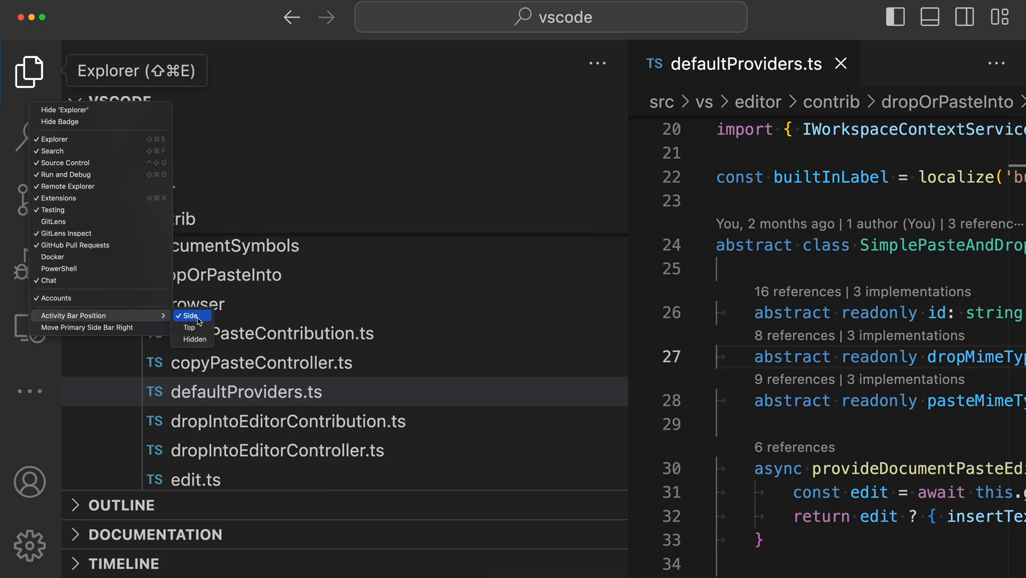
{"action": "mouse_move", "coordinate": [190, 328]}
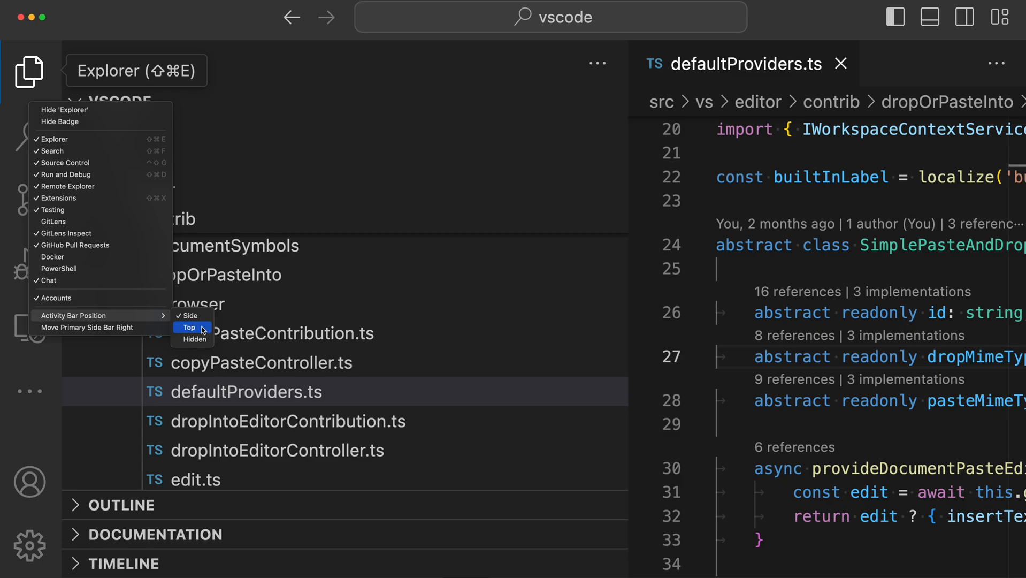
{"action": "mouse_move", "coordinate": [194, 340]}
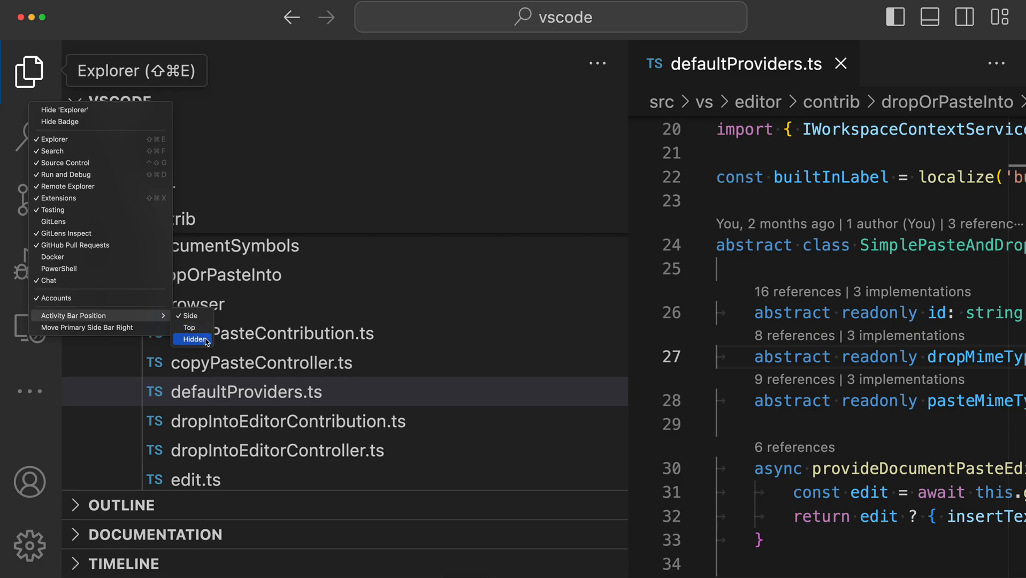
{"action": "mouse_move", "coordinate": [196, 327]}
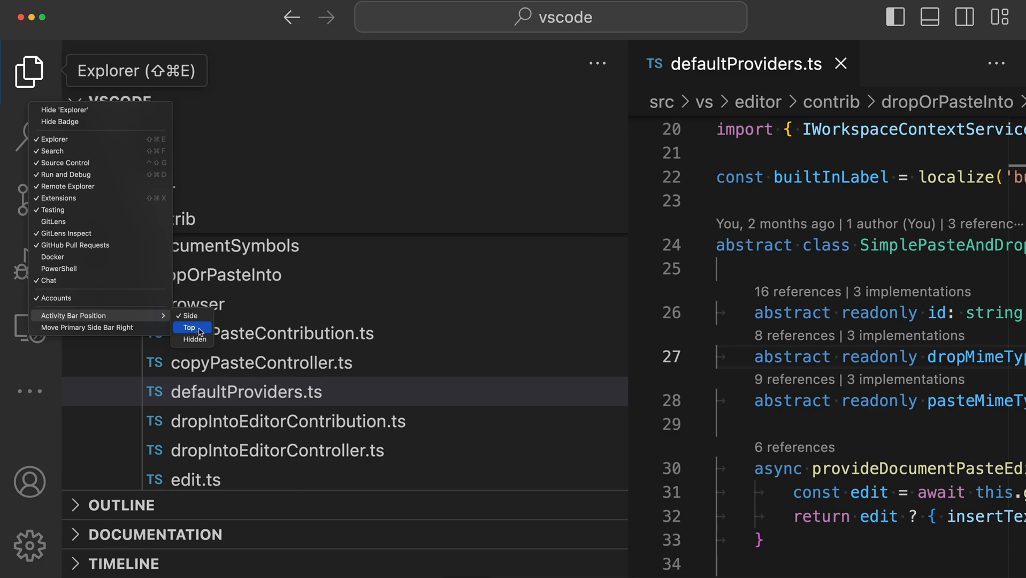
{"action": "left_click", "coordinate": [190, 327]}
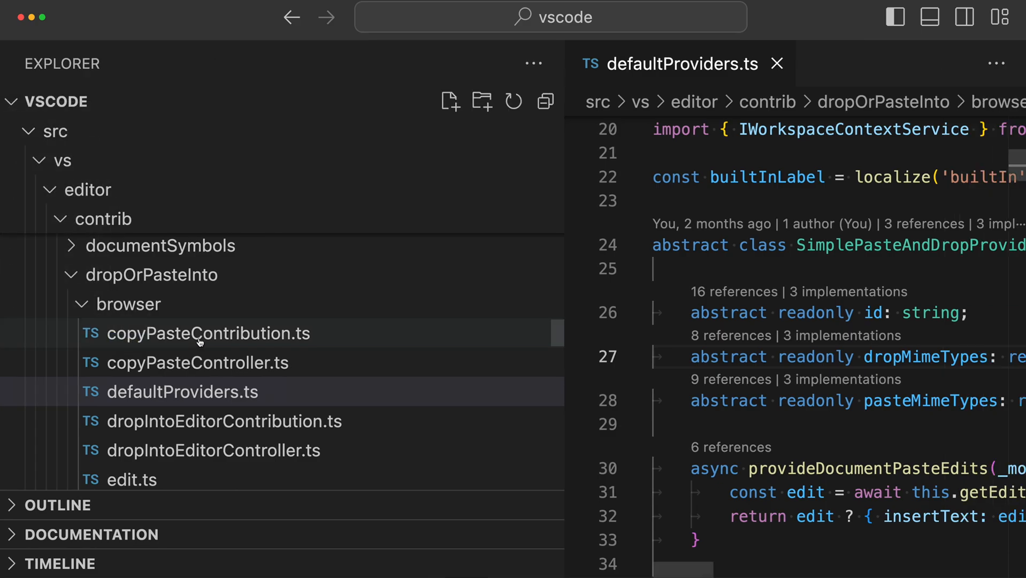
{"action": "mouse_move", "coordinate": [108, 33]}
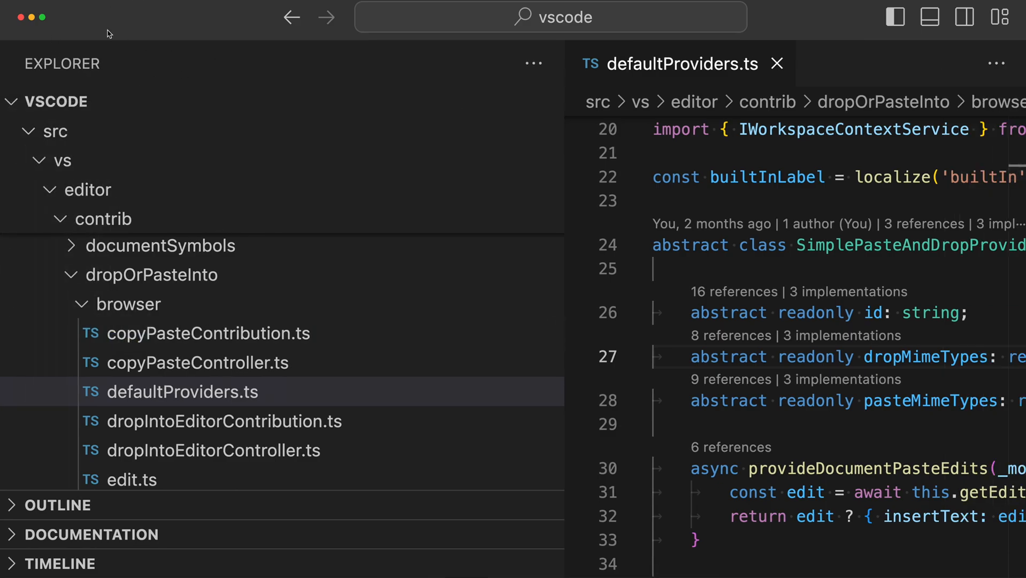
{"action": "mouse_move", "coordinate": [430, 118]}
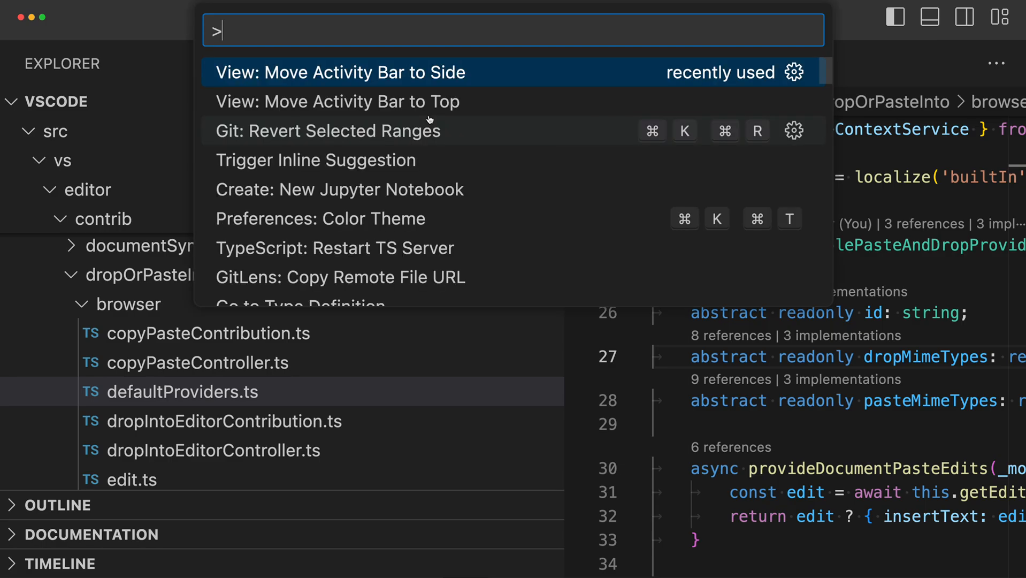
Run 'View: Move Activity Bar to Side' from the Command Palette via an 'activ' search.
{"action": "type", "text": "activ"}
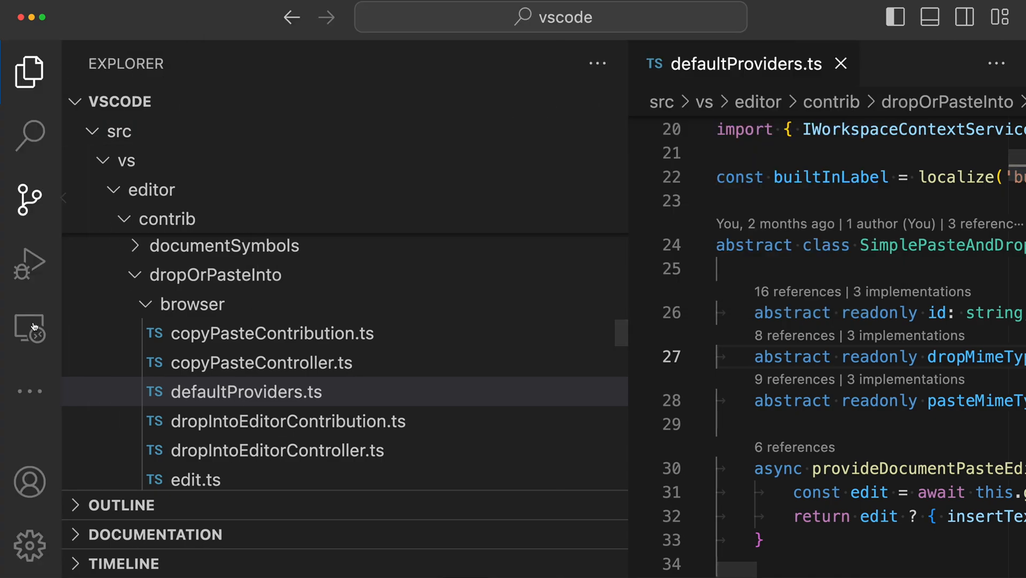
{"action": "mouse_move", "coordinate": [29, 328]}
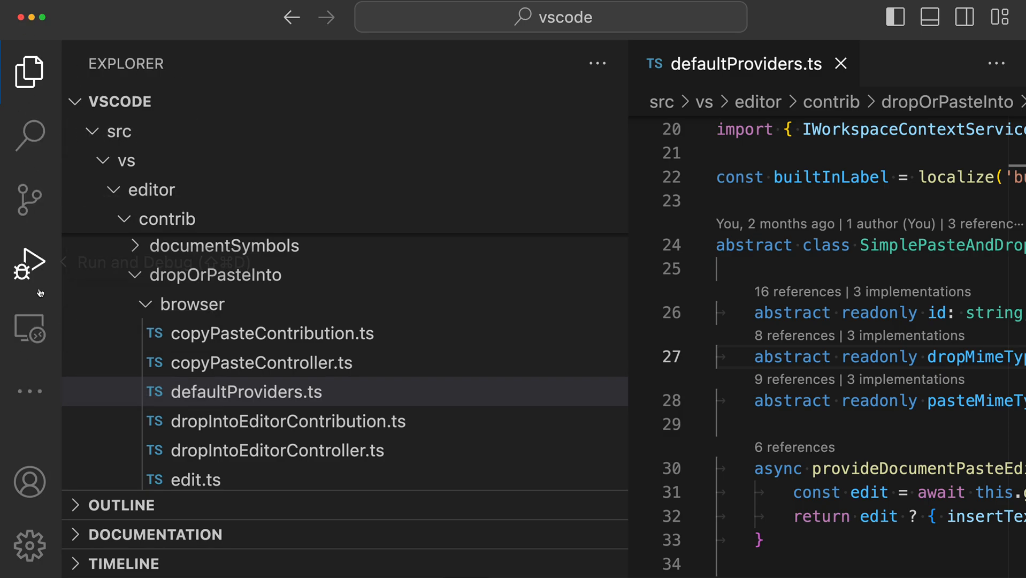
{"action": "mouse_move", "coordinate": [24, 426]}
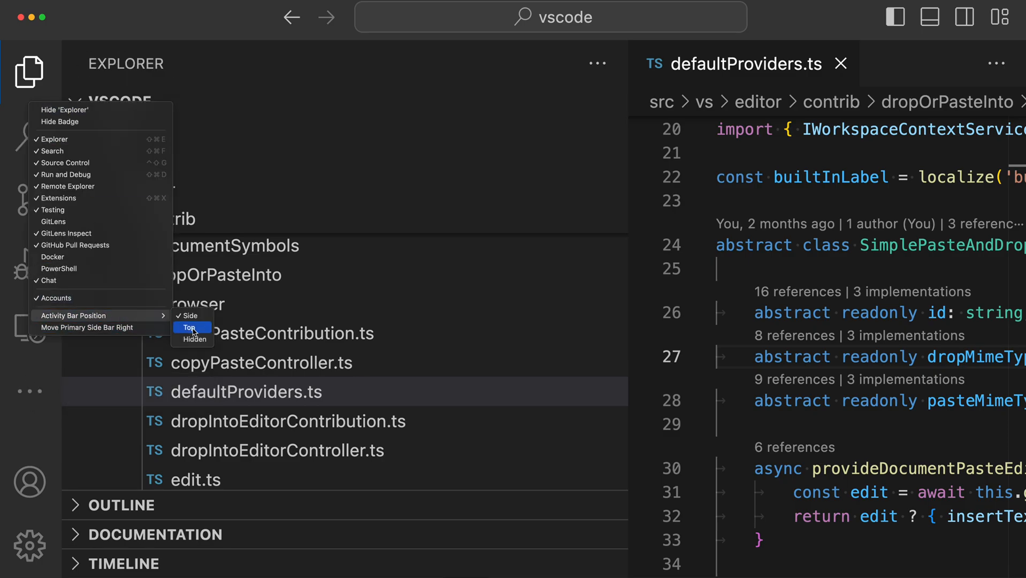
Set Activity Bar Position to Top and reopen the sidebar showing the Explorer tree.
{"action": "left_click", "coordinate": [190, 327]}
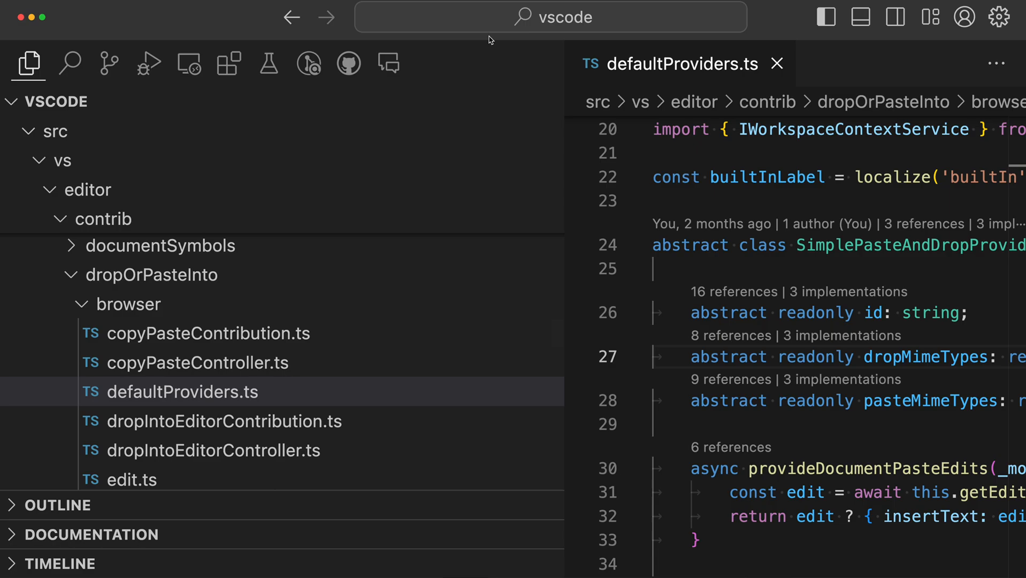
{"action": "mouse_move", "coordinate": [476, 42]}
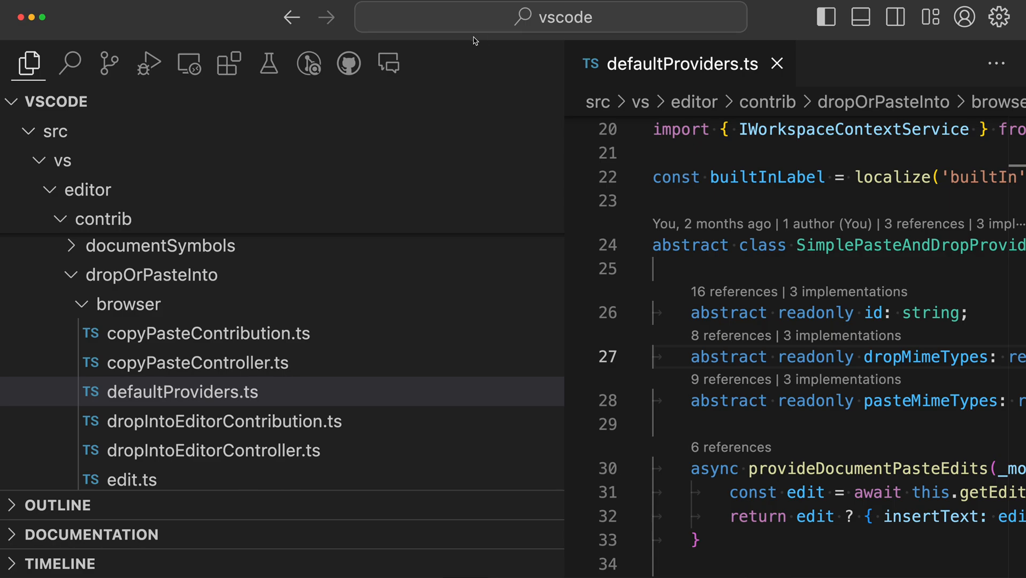
{"action": "mouse_move", "coordinate": [121, 103]}
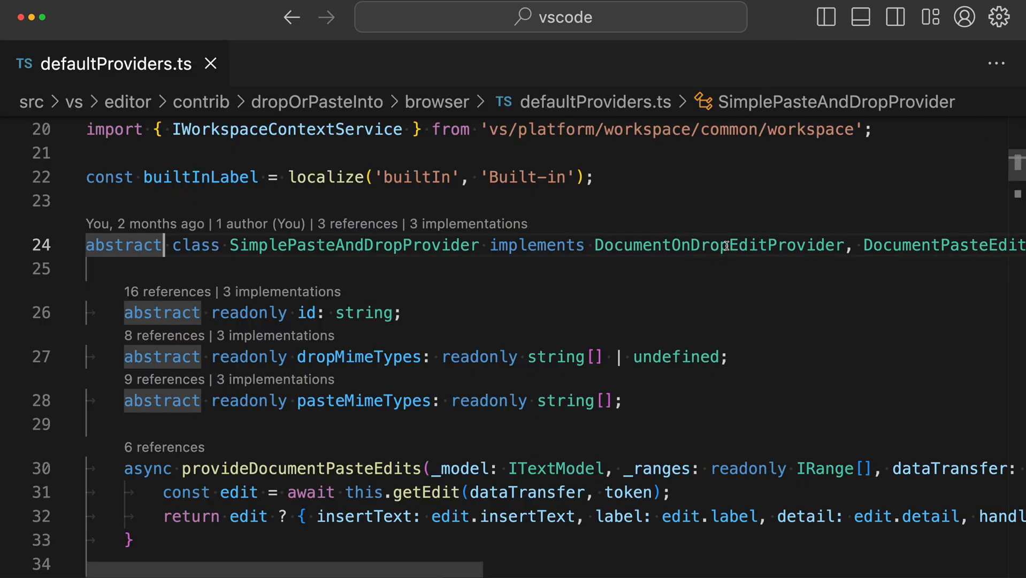
{"action": "left_click", "coordinate": [28, 63]}
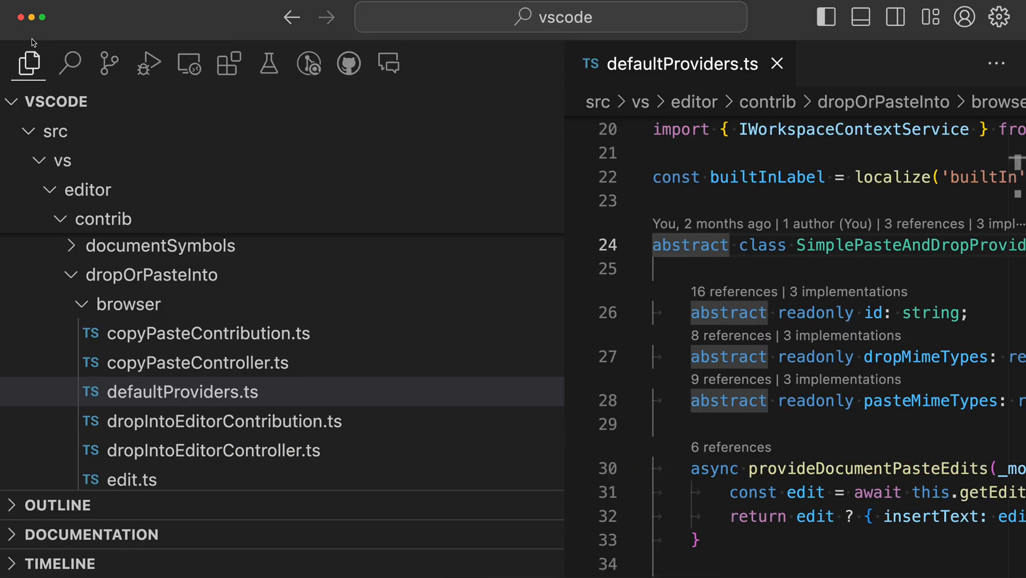